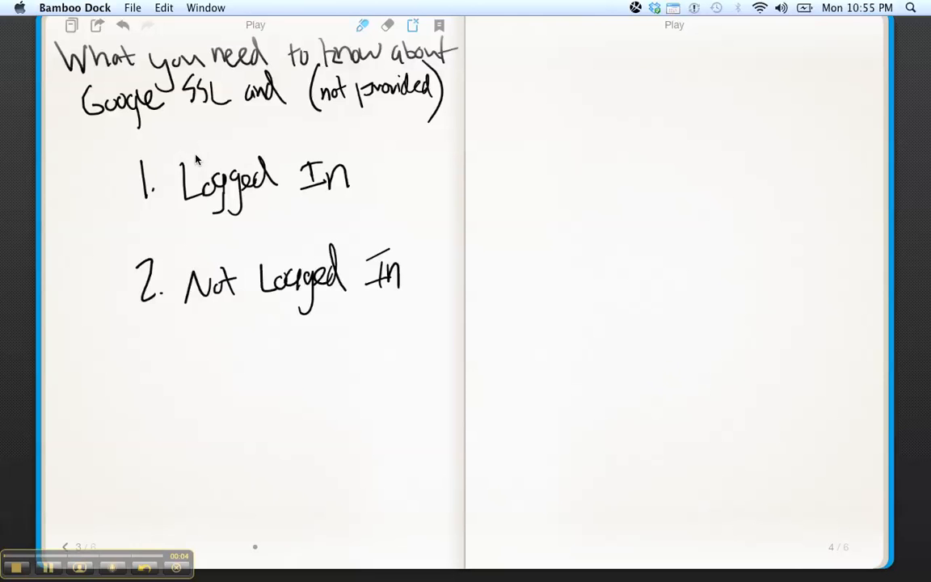
mouse_move(211, 162)
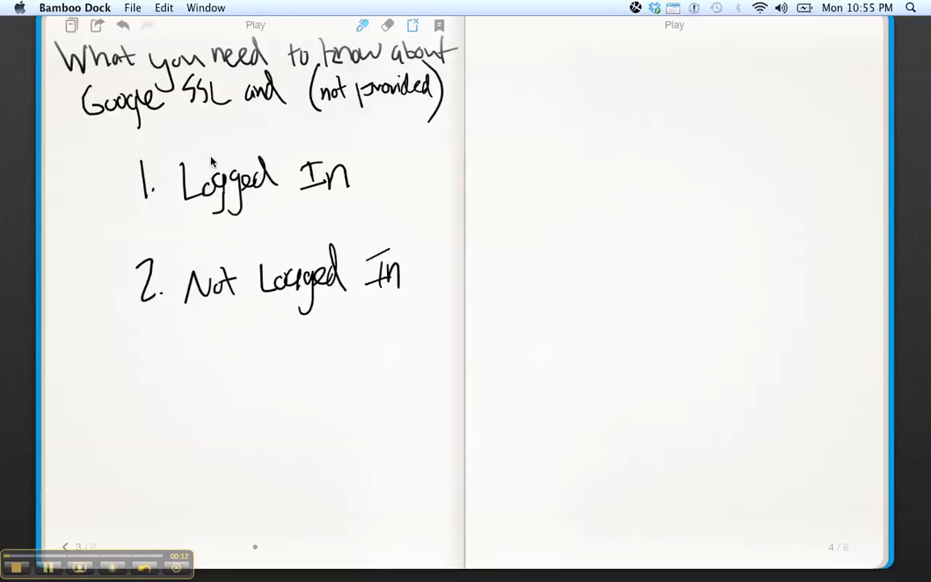
mouse_move(520, 91)
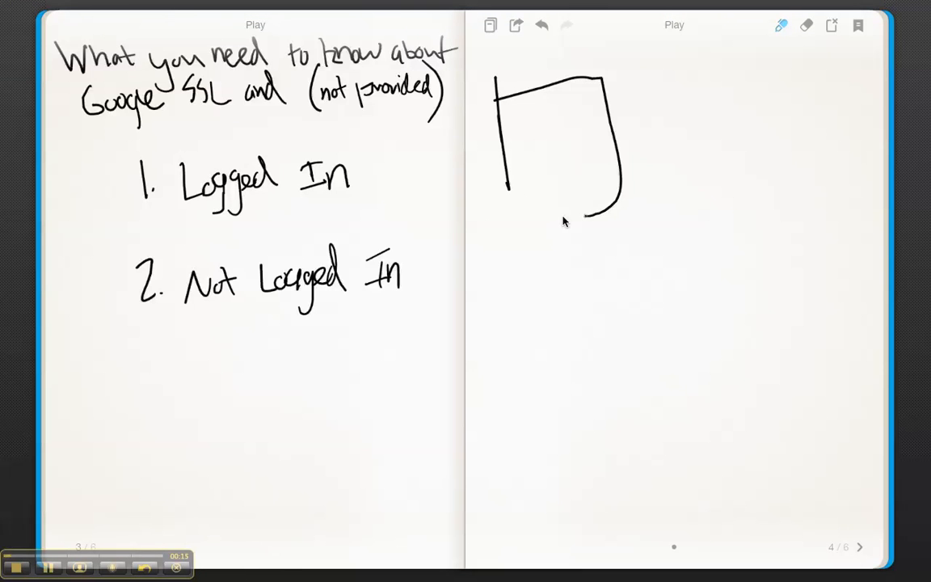
Outline the search results page with its query and a (pet names) label beside it.
drag(493, 218, 622, 202)
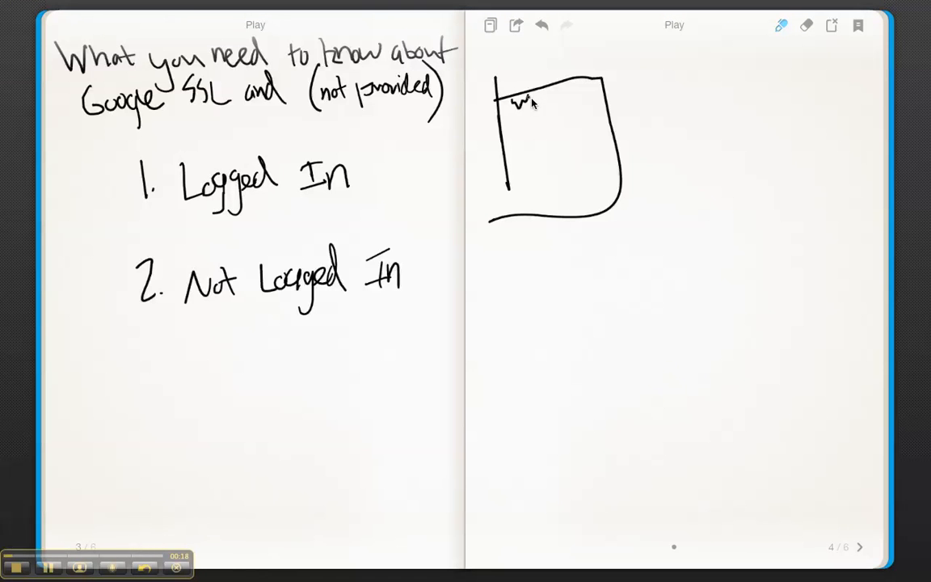
drag(536, 97, 594, 100)
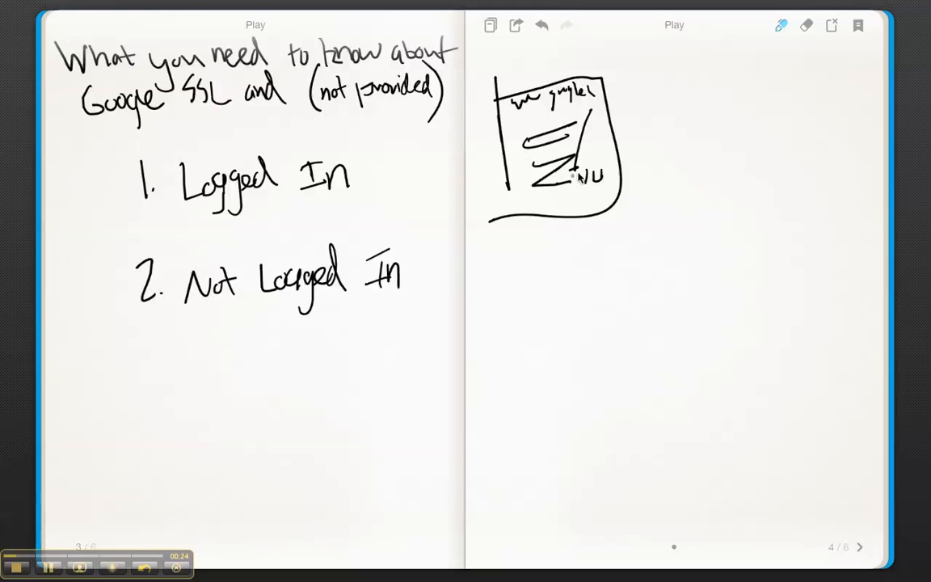
drag(647, 191, 687, 170)
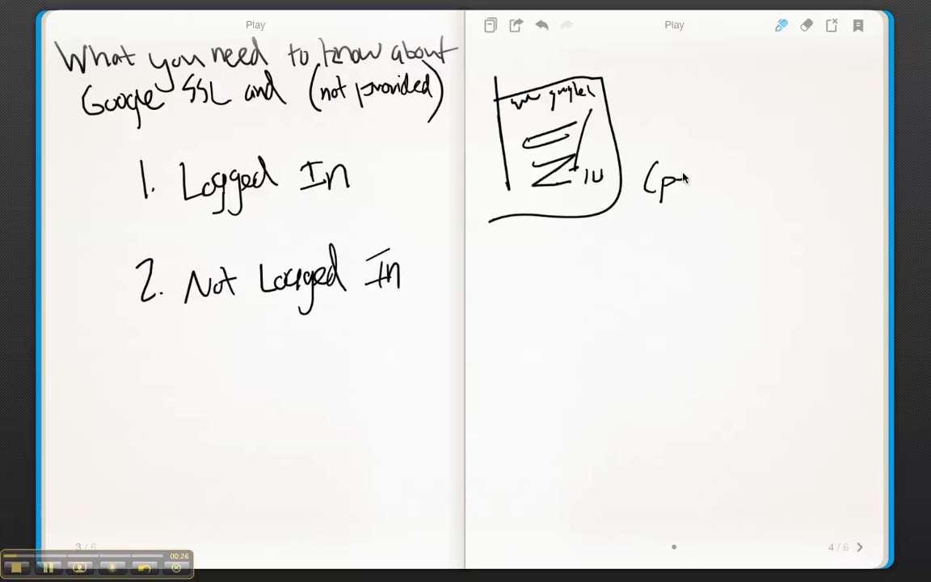
drag(663, 177, 759, 178)
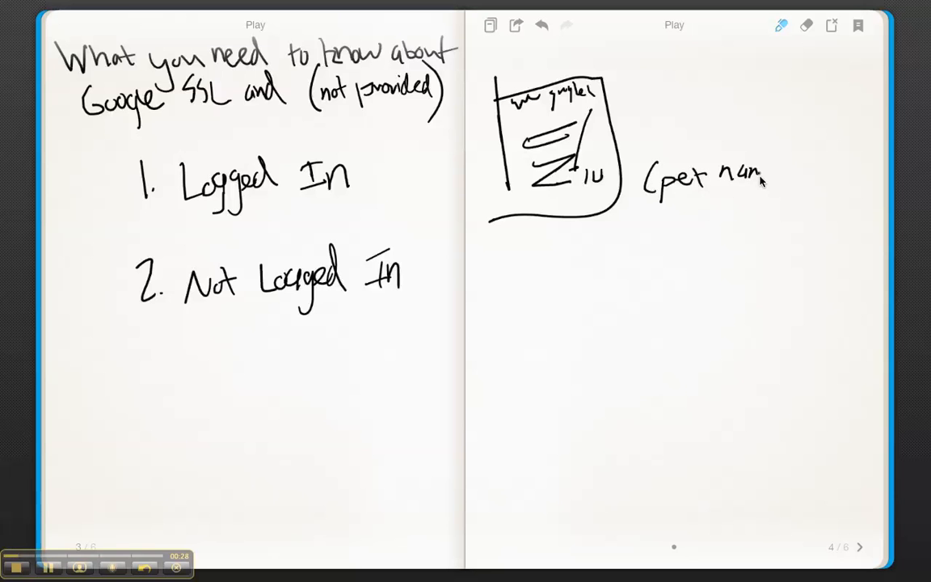
drag(762, 178, 788, 258)
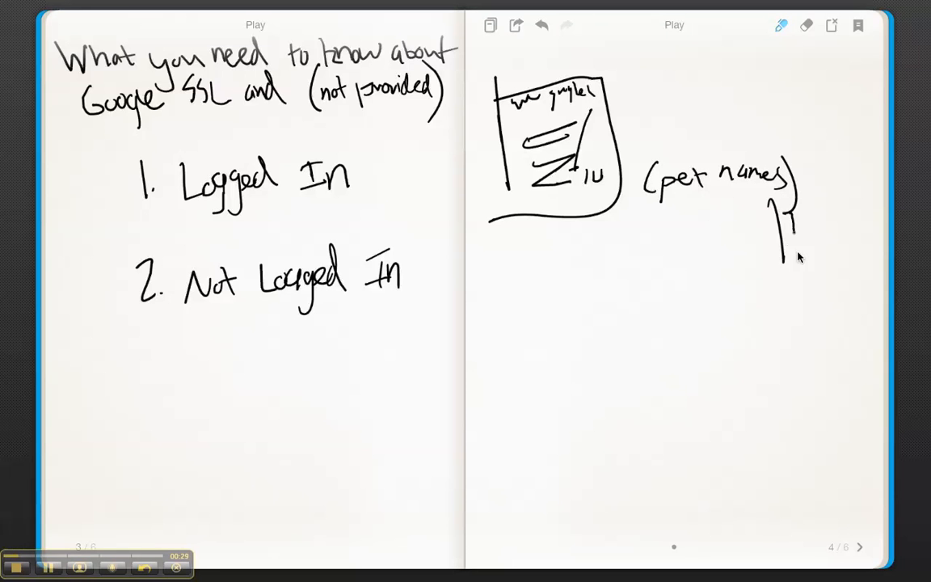
Draw arrows down to GA and its data store, then write SSL with an arrow and begin the https address.
drag(784, 210, 743, 323)
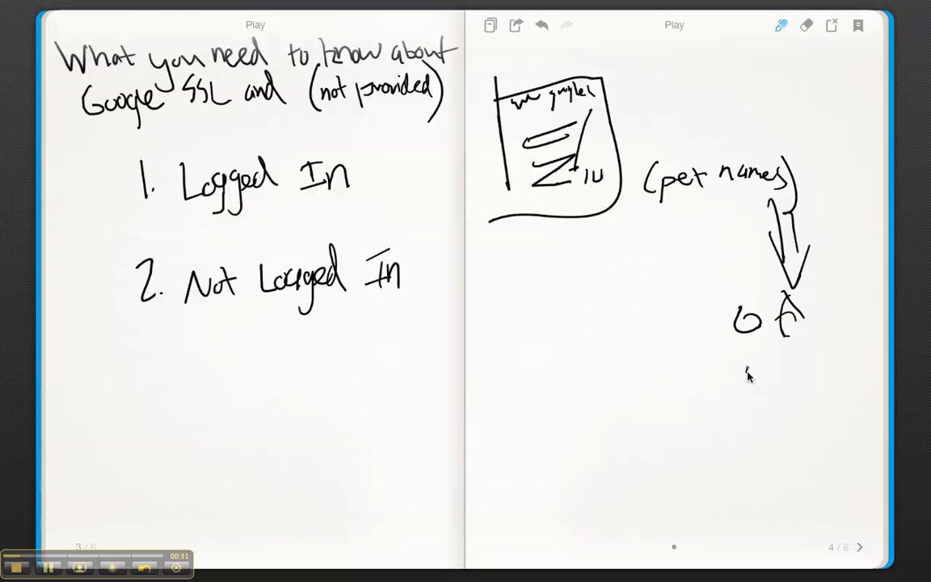
drag(744, 358, 840, 420)
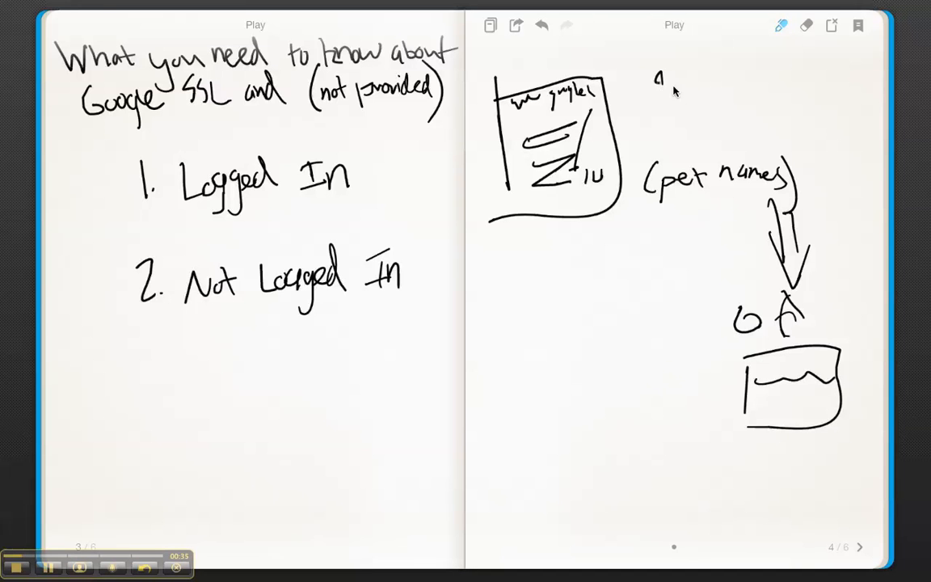
drag(654, 89, 719, 97)
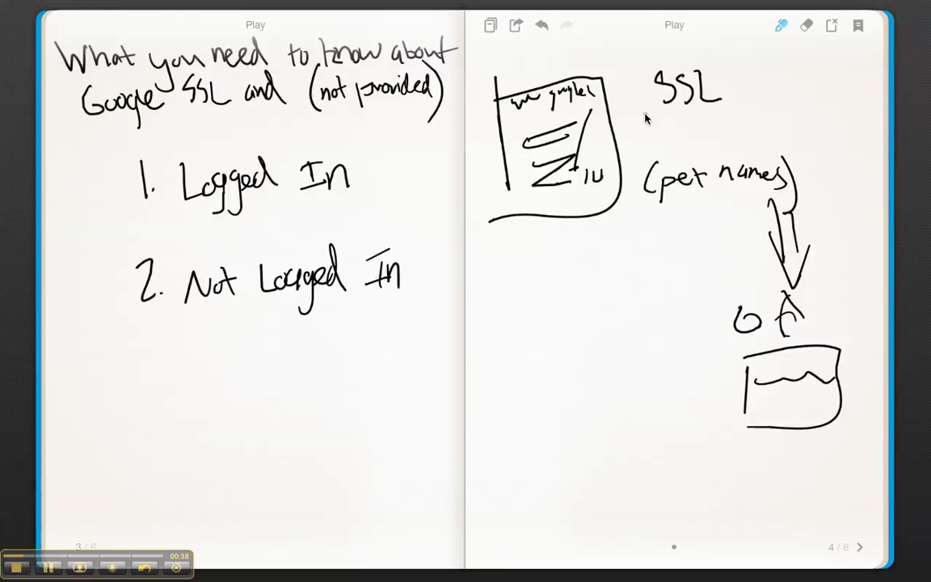
drag(627, 121, 692, 129)
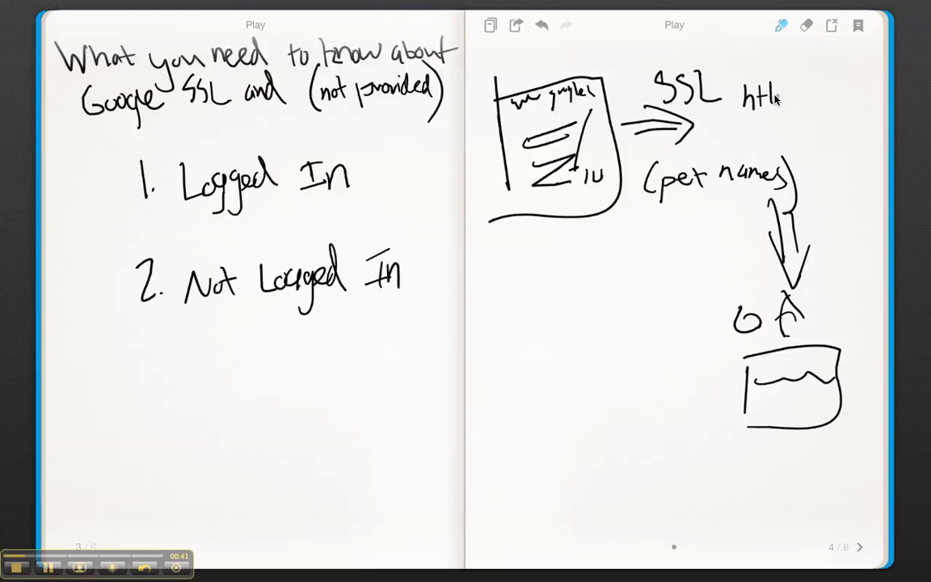
drag(768, 97, 808, 105)
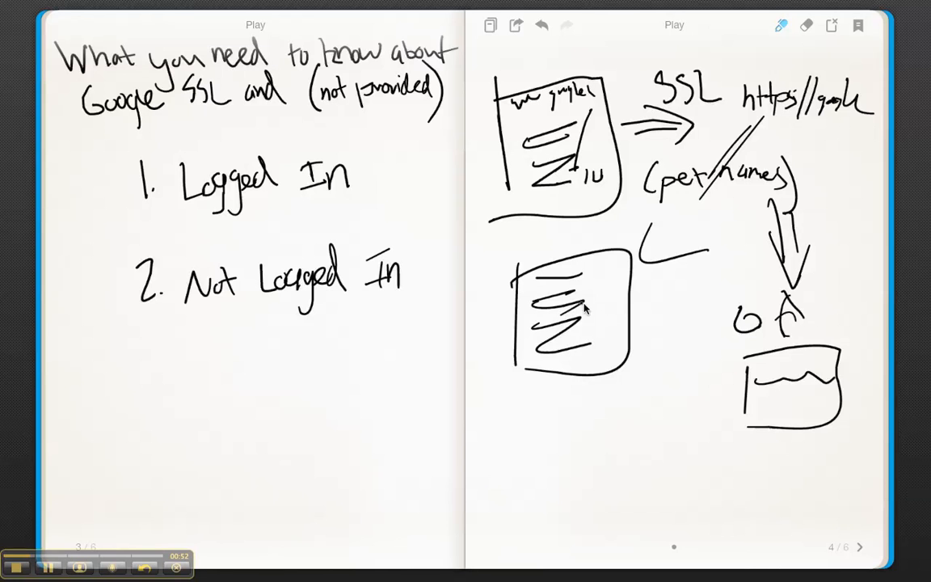
Add result lines to the second search page and connect its blocked path toward GA.
drag(549, 327, 566, 323)
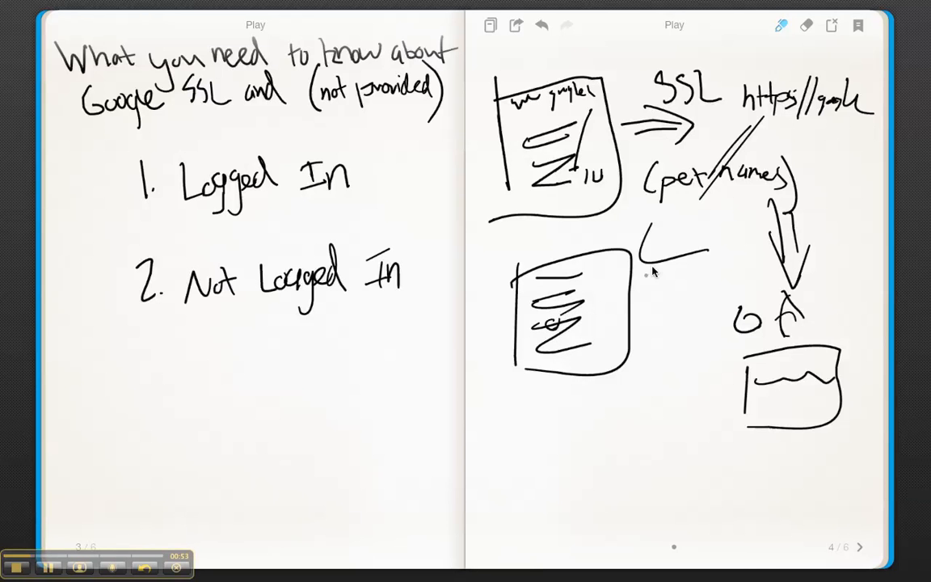
mouse_move(627, 307)
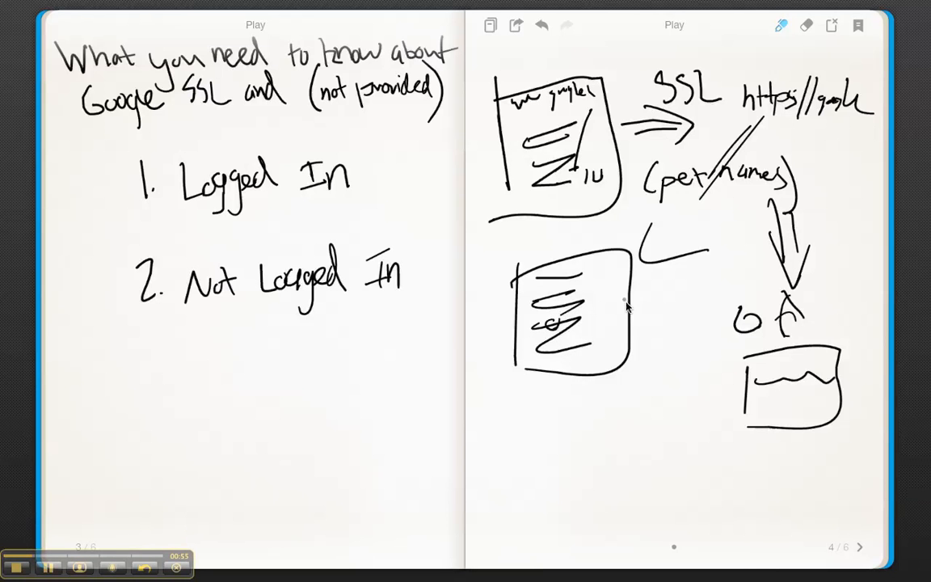
mouse_move(664, 212)
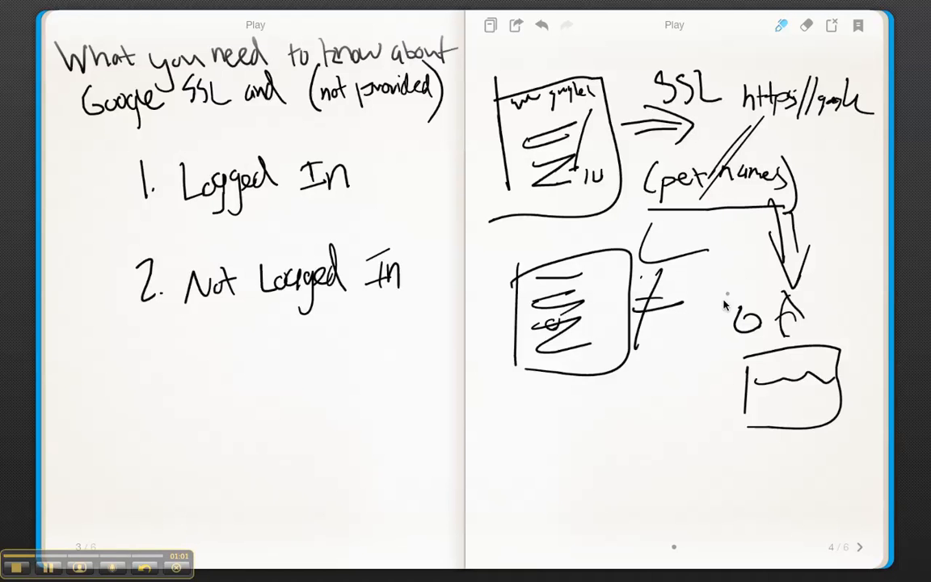
drag(703, 320, 743, 320)
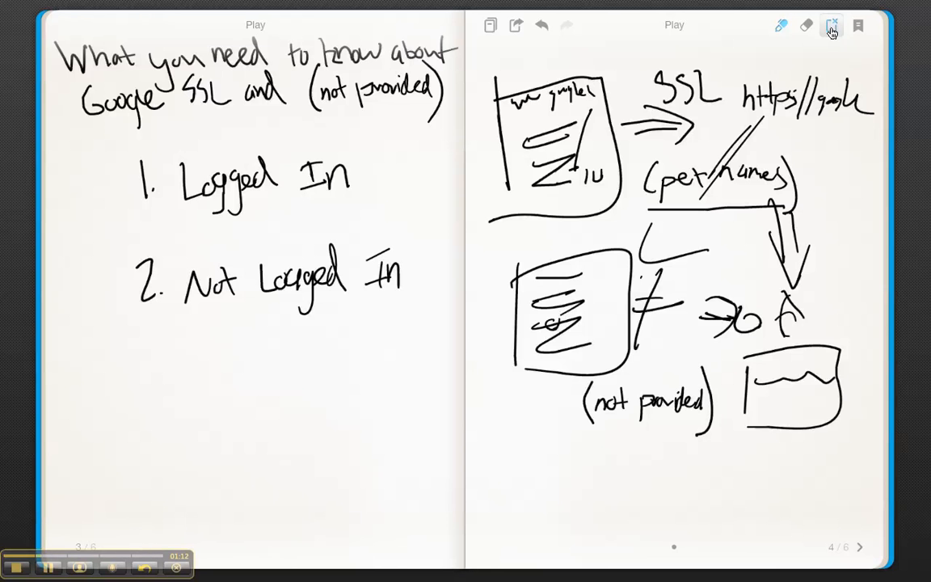
Clear the right page and draw graph axes with a rising trend line titled Pet names.
click(830, 26)
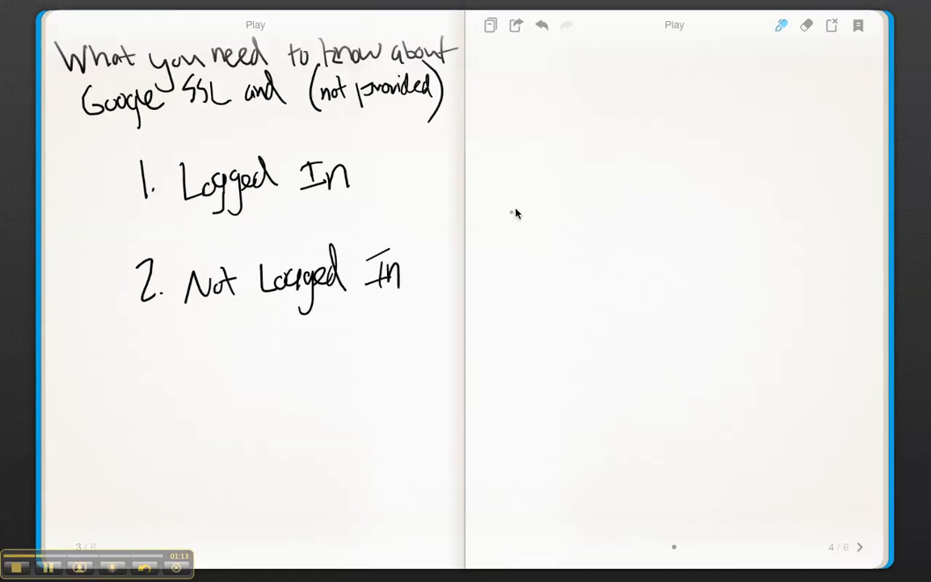
drag(543, 126, 859, 363)
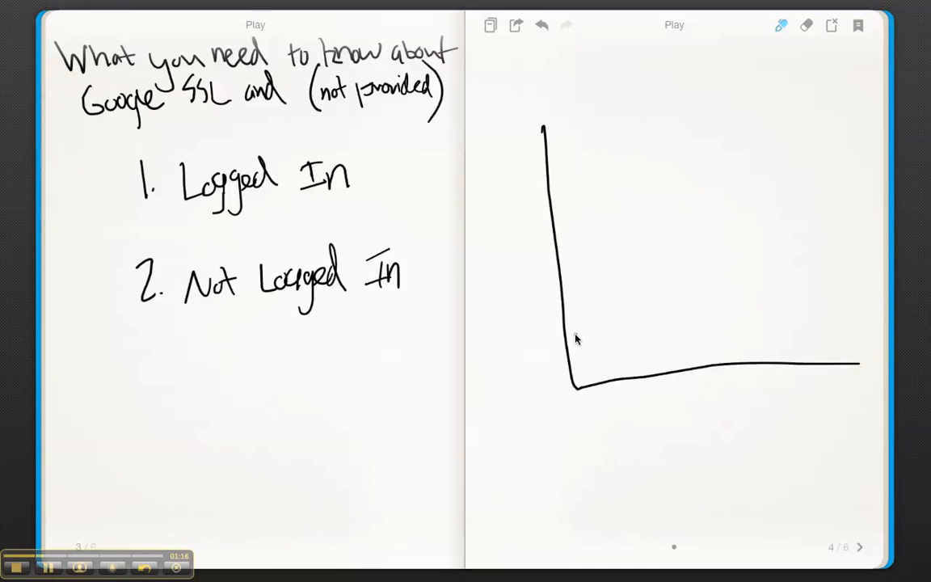
drag(568, 339, 856, 213)
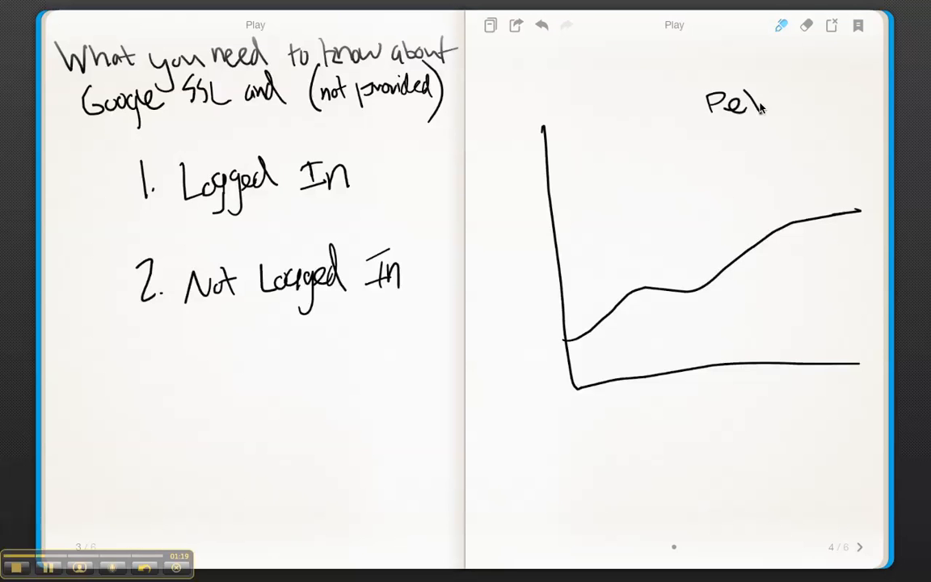
drag(776, 100, 848, 110)
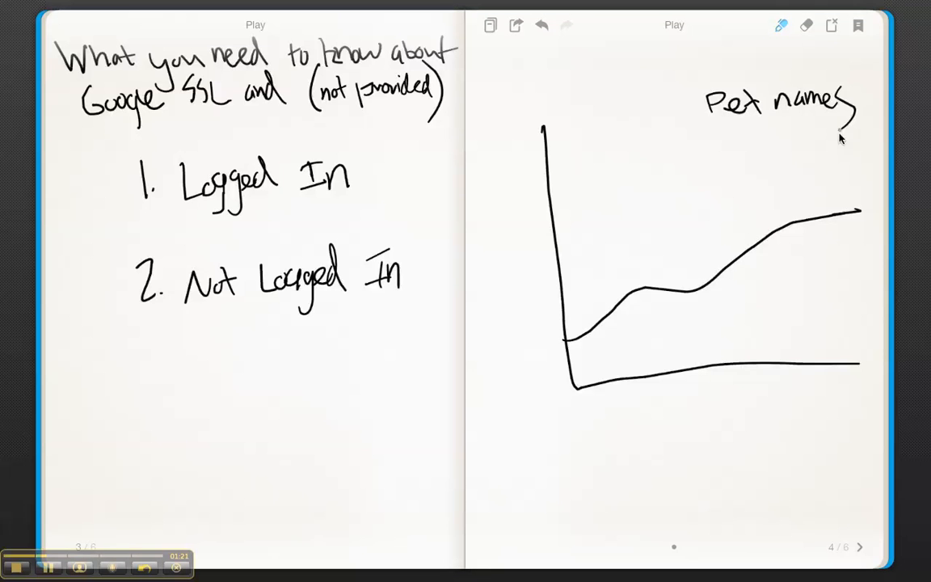
mouse_move(577, 451)
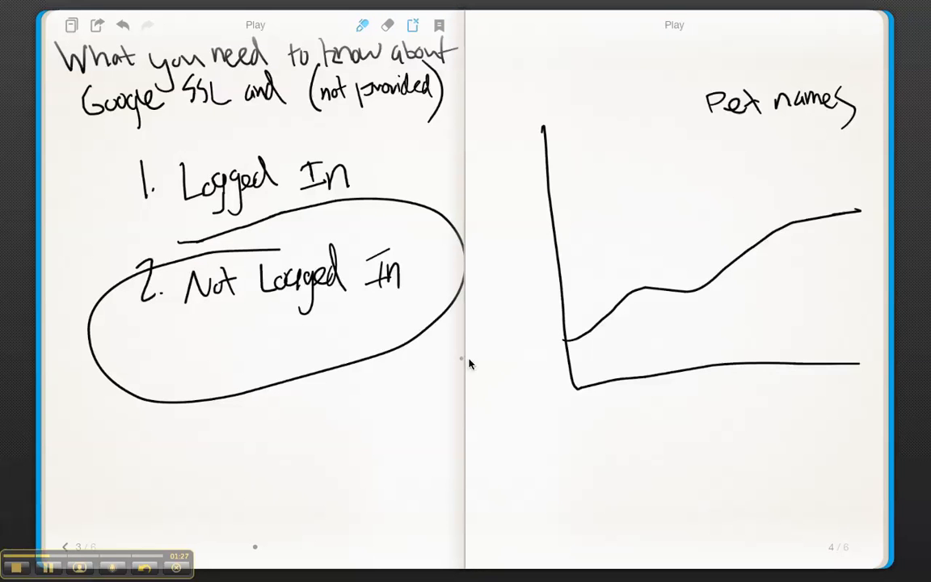
mouse_move(271, 433)
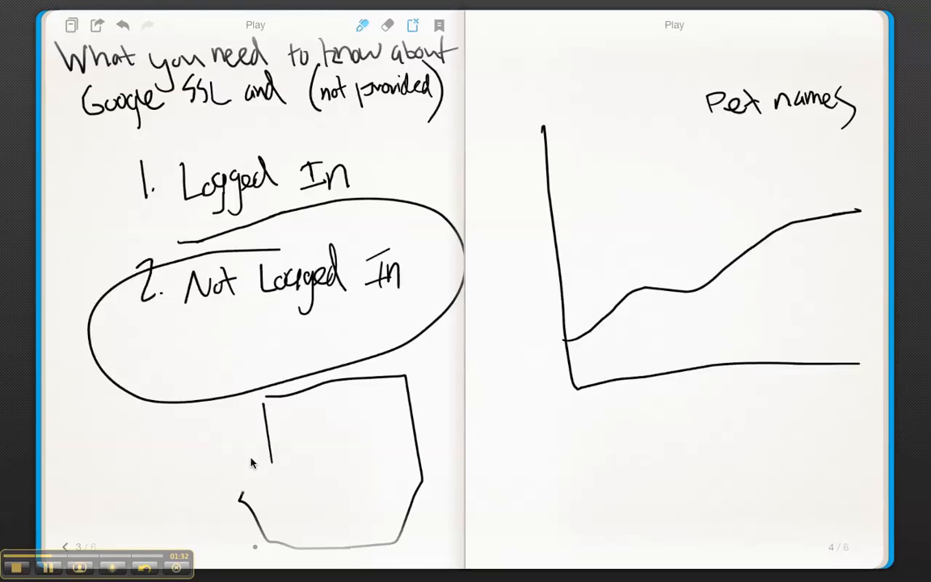
mouse_move(288, 471)
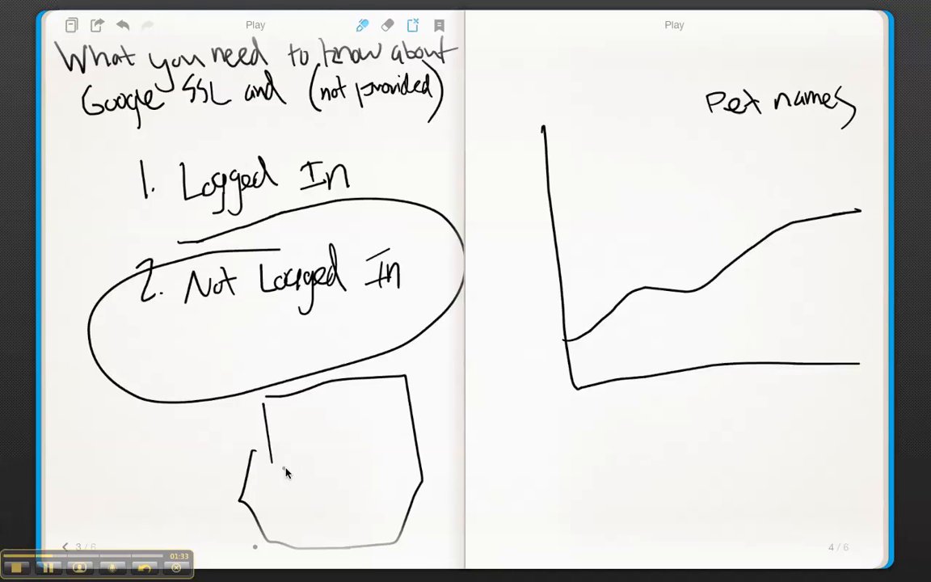
Sketch the results box and write (not provided) with the value 500 inside it.
drag(345, 393, 410, 379)
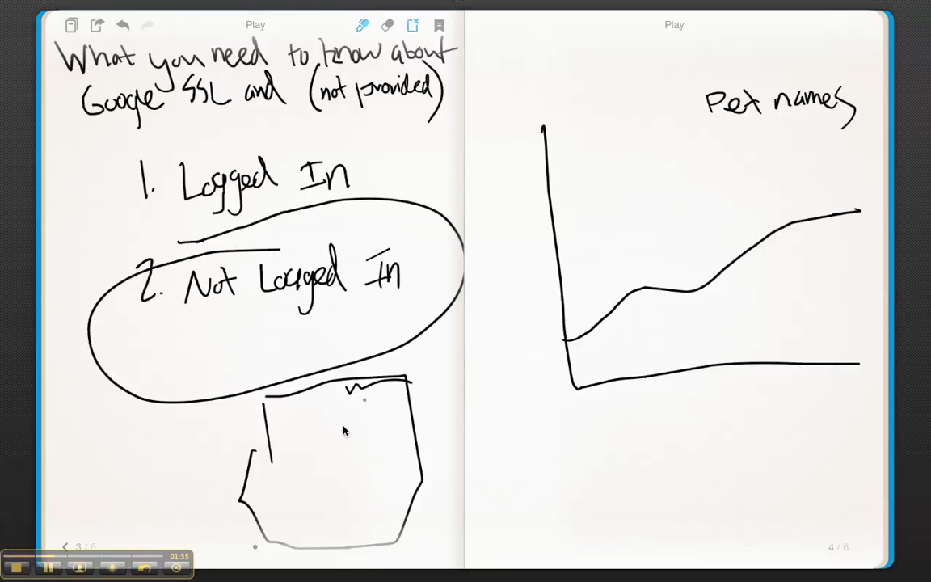
drag(287, 443, 289, 472)
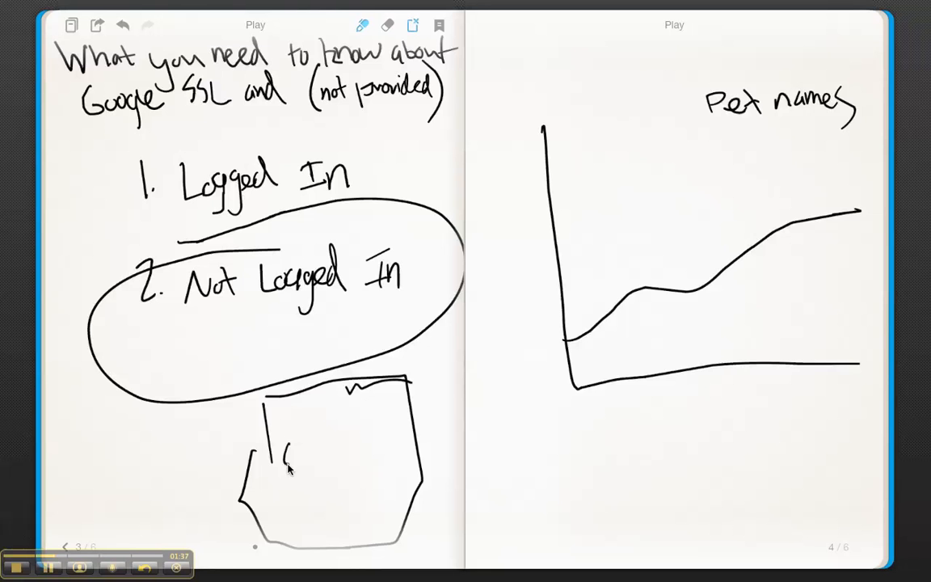
drag(283, 455, 347, 453)
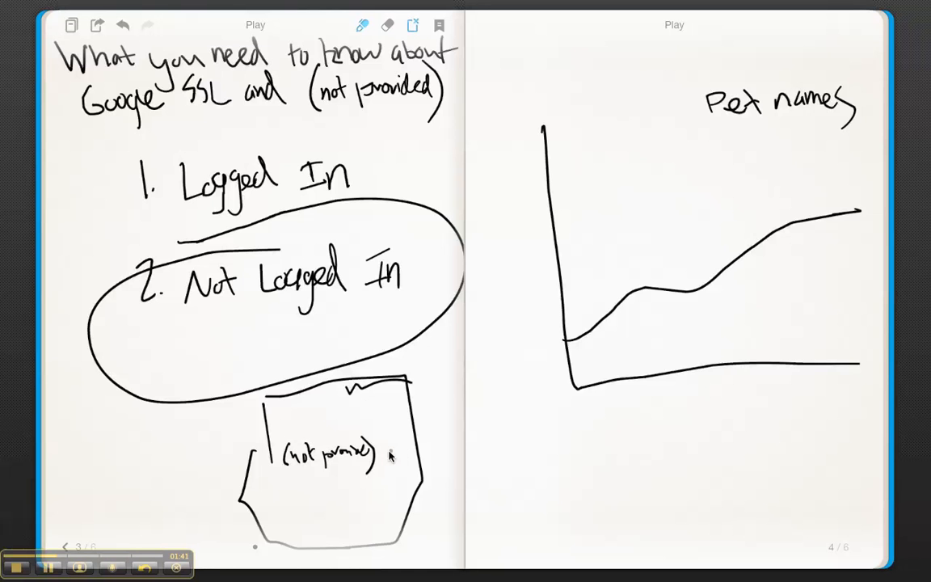
text(500)
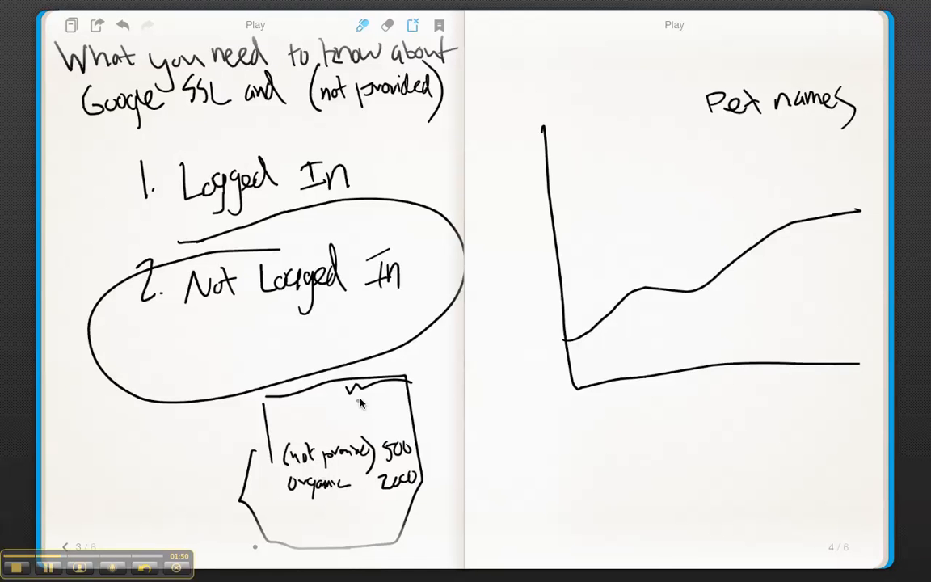
mouse_move(185, 451)
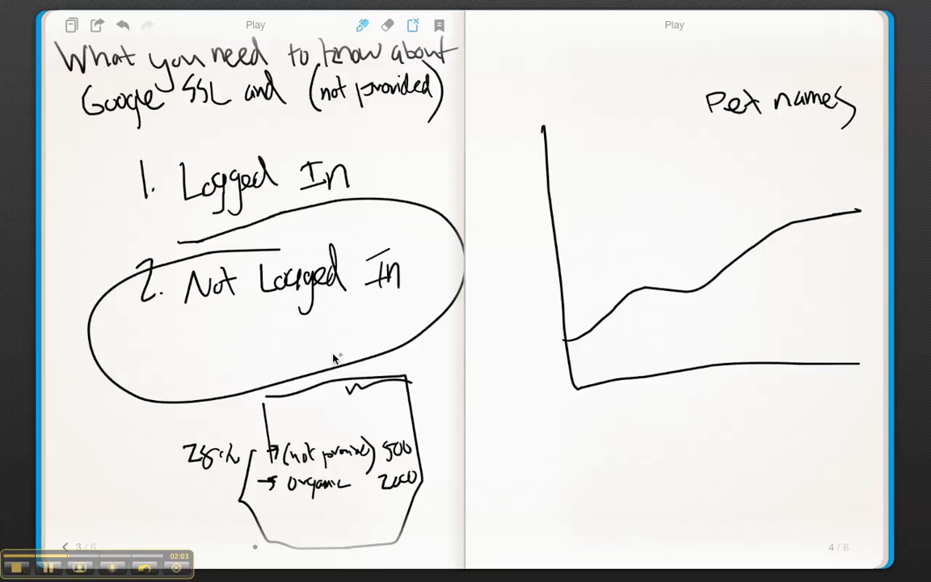
Write 25% atop the box, work out 10/.25 and 20/.25, mark 13, and switch the pen to blue.
drag(304, 404, 364, 403)
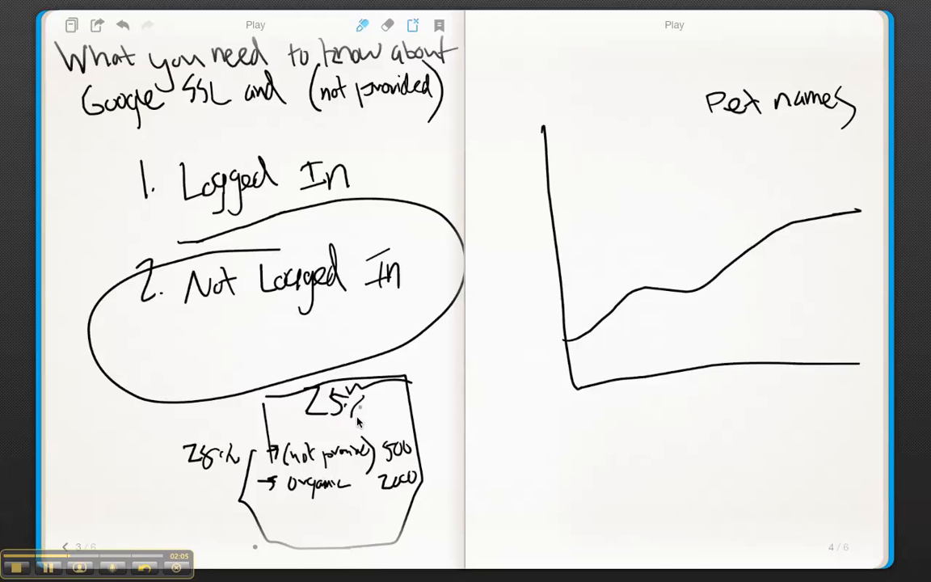
mouse_move(682, 251)
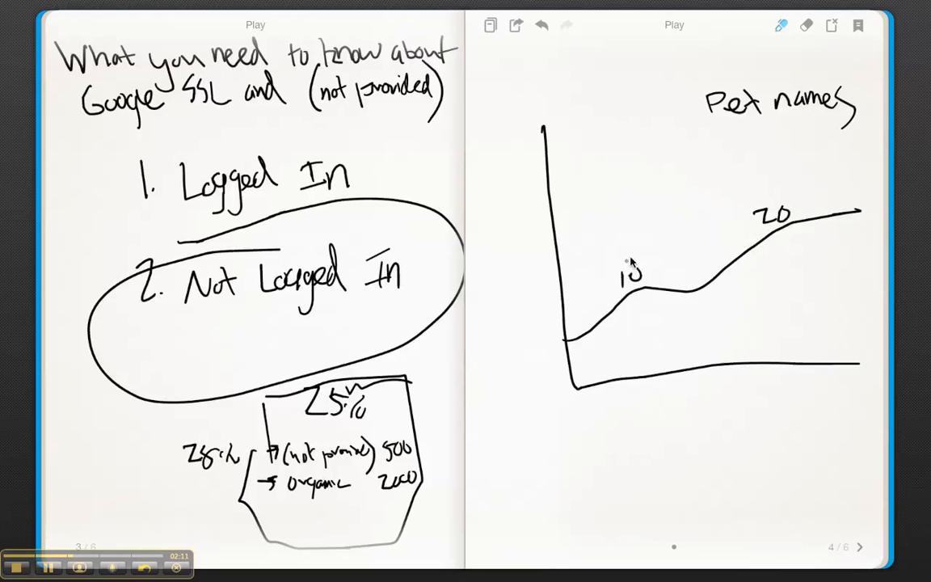
mouse_move(429, 422)
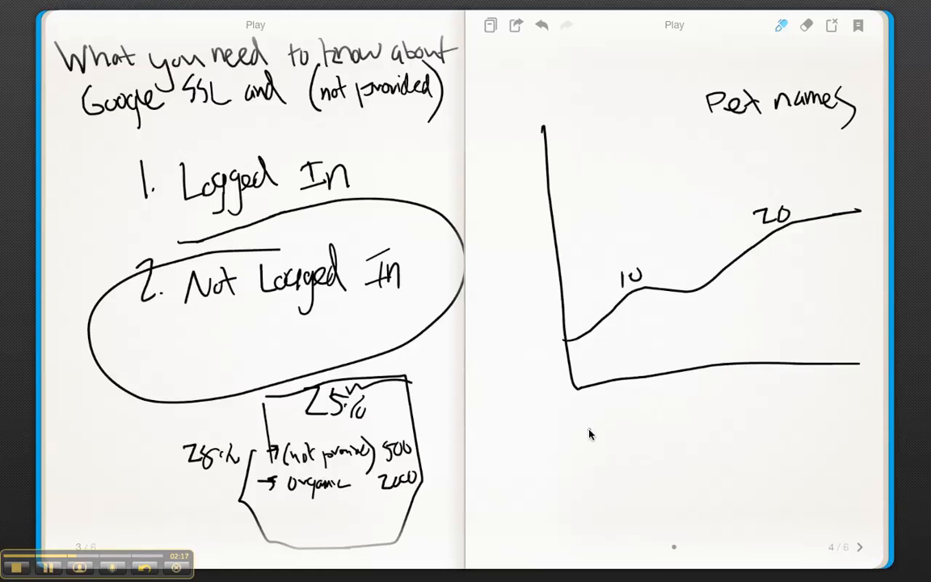
mouse_move(580, 276)
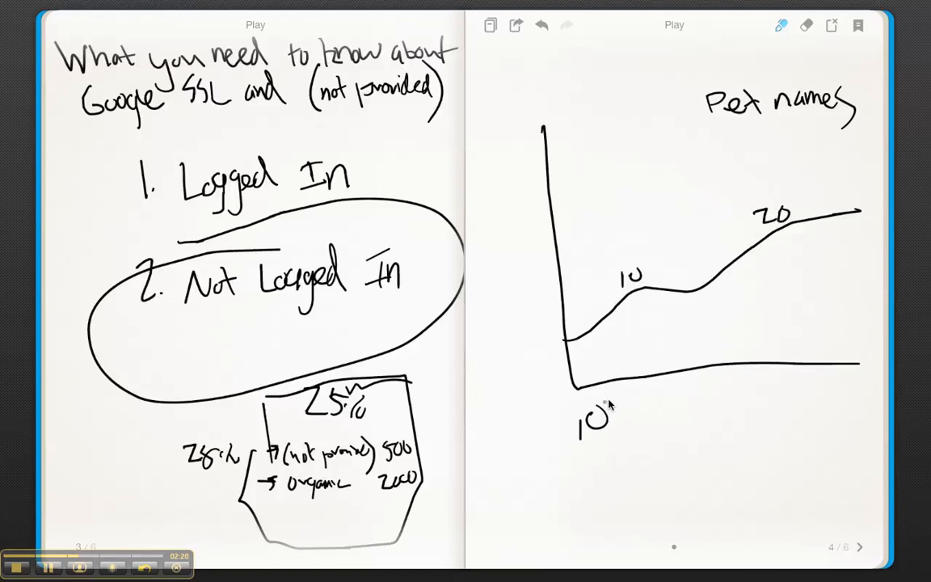
mouse_move(630, 412)
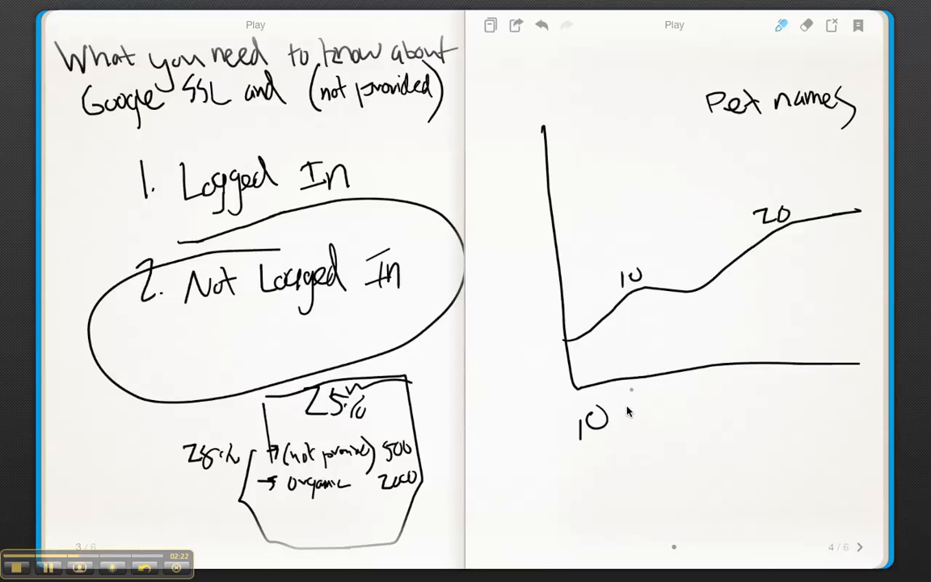
drag(622, 417, 679, 417)
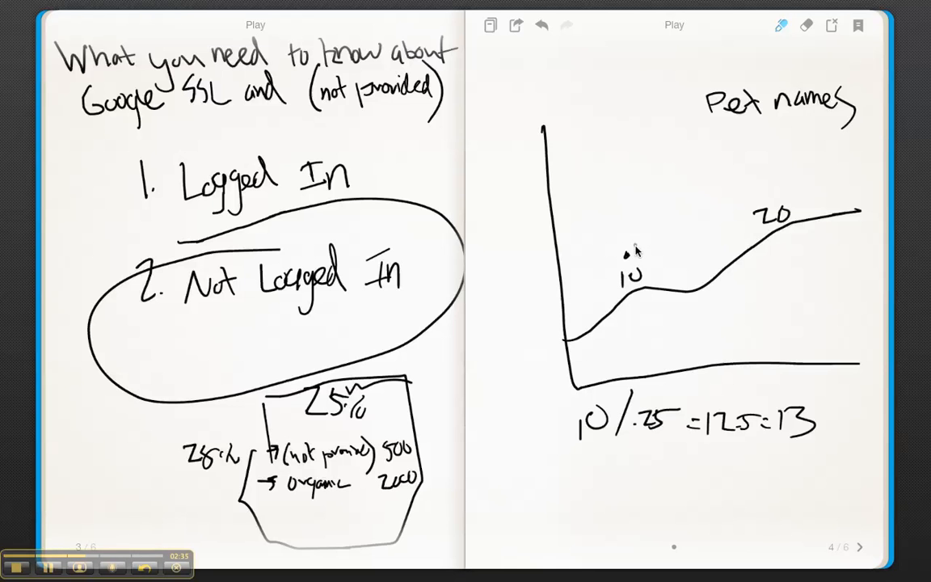
drag(634, 251, 654, 246)
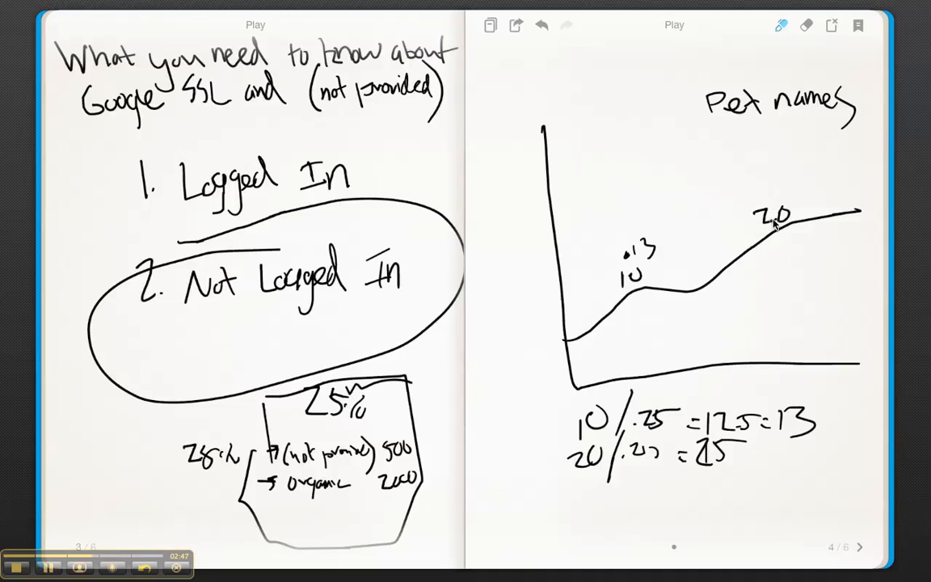
click(778, 26)
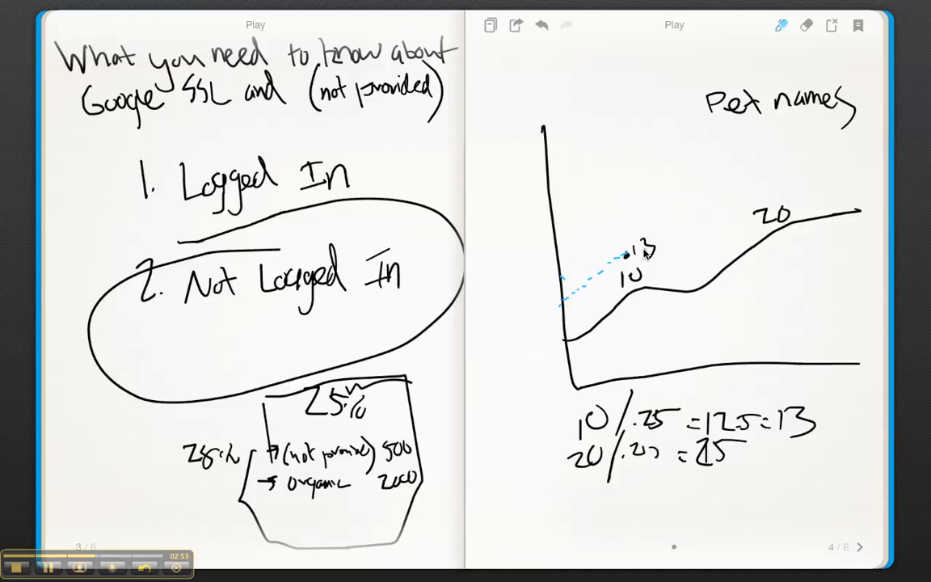
Extend the blue dashed curve through 13 toward 20 and past the curve's end.
drag(638, 250, 740, 218)
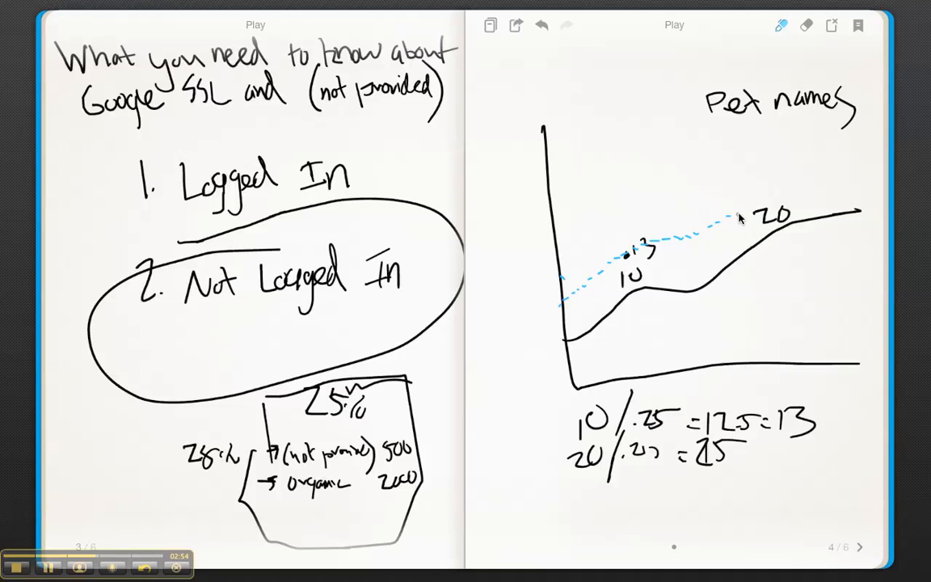
drag(740, 218, 816, 178)
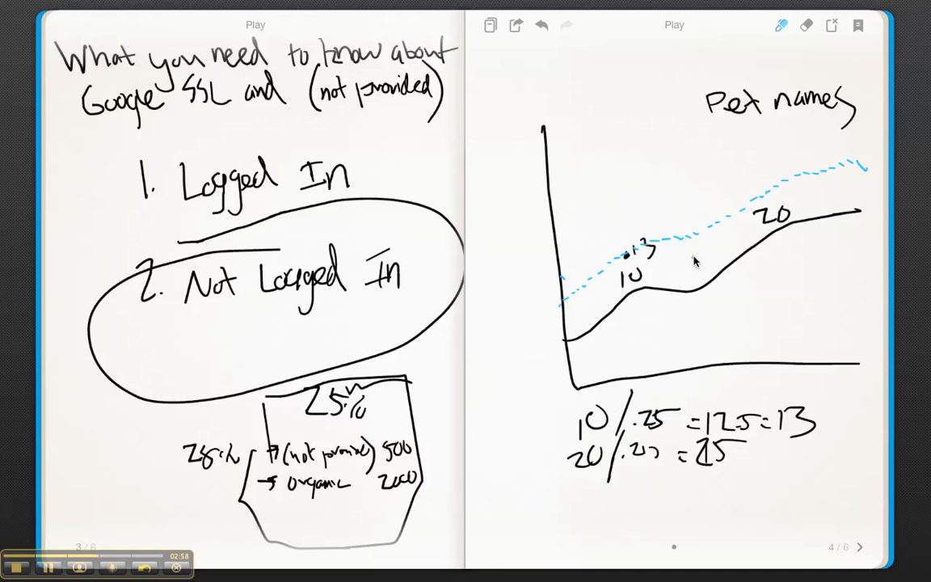
mouse_move(608, 394)
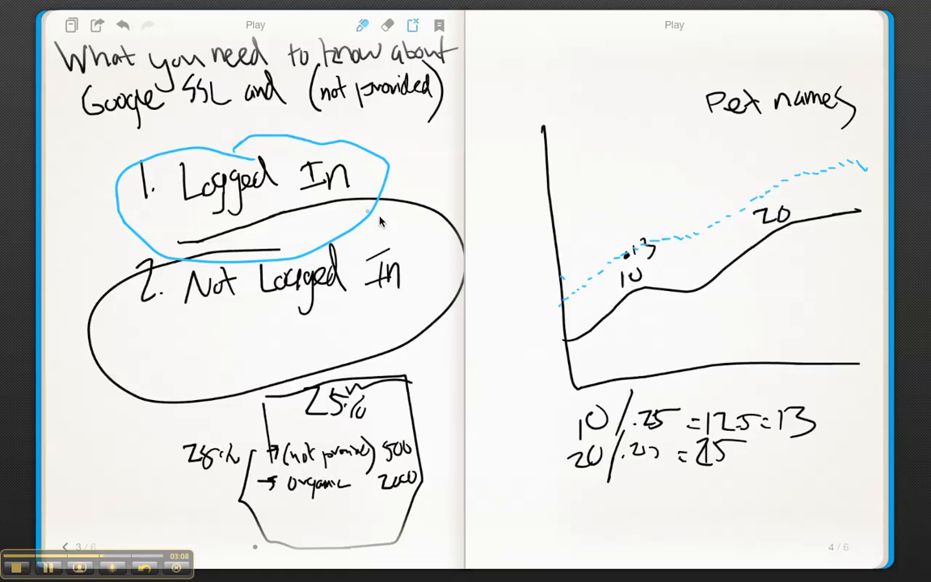
mouse_move(623, 268)
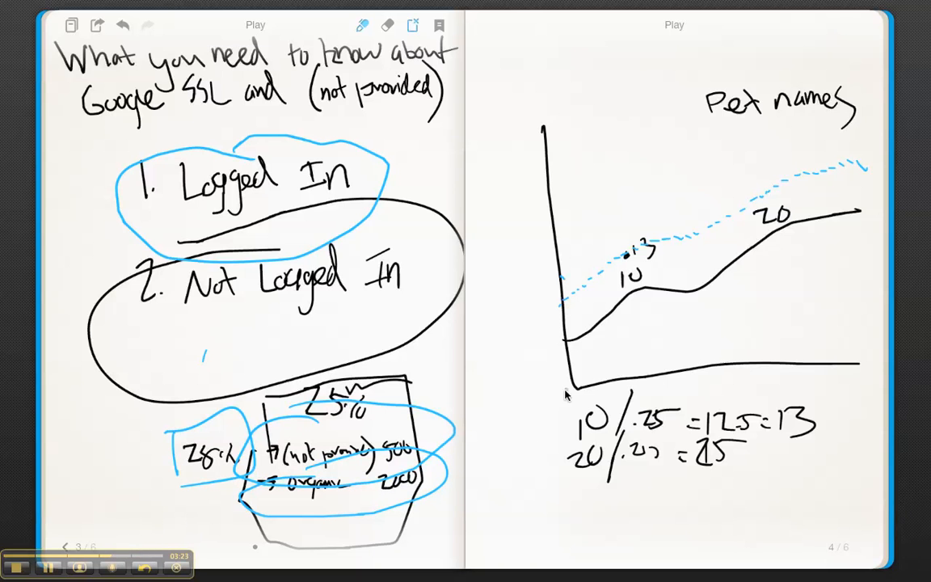
mouse_move(677, 234)
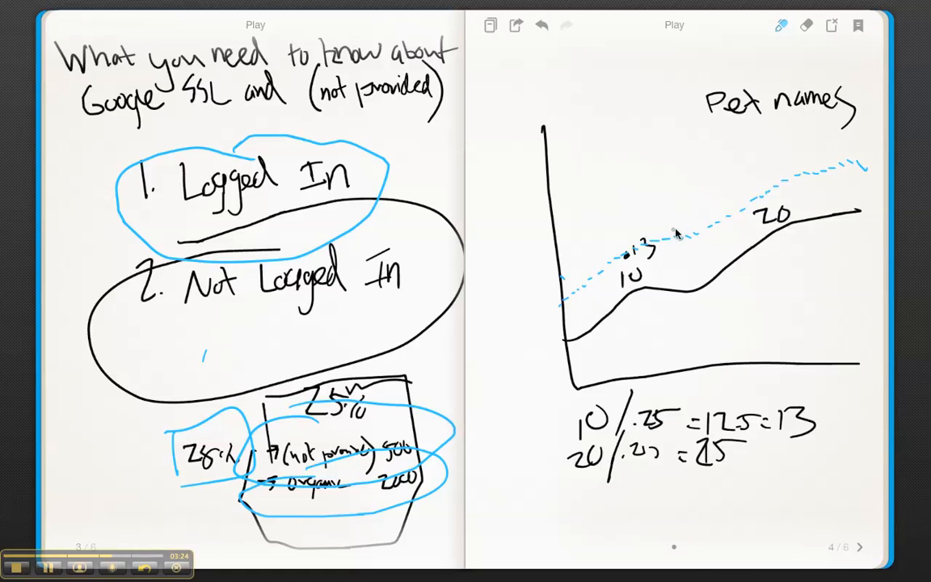
mouse_move(494, 459)
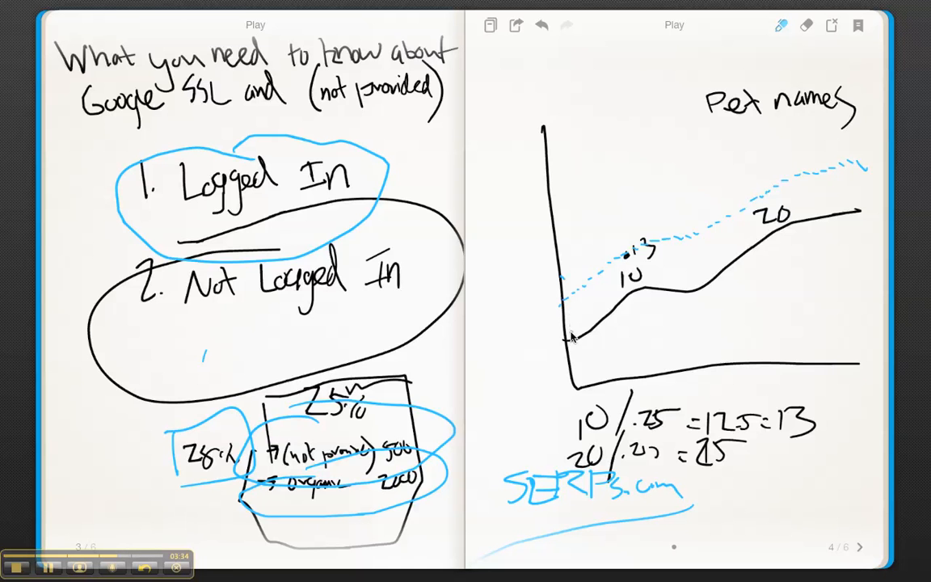
mouse_move(543, 417)
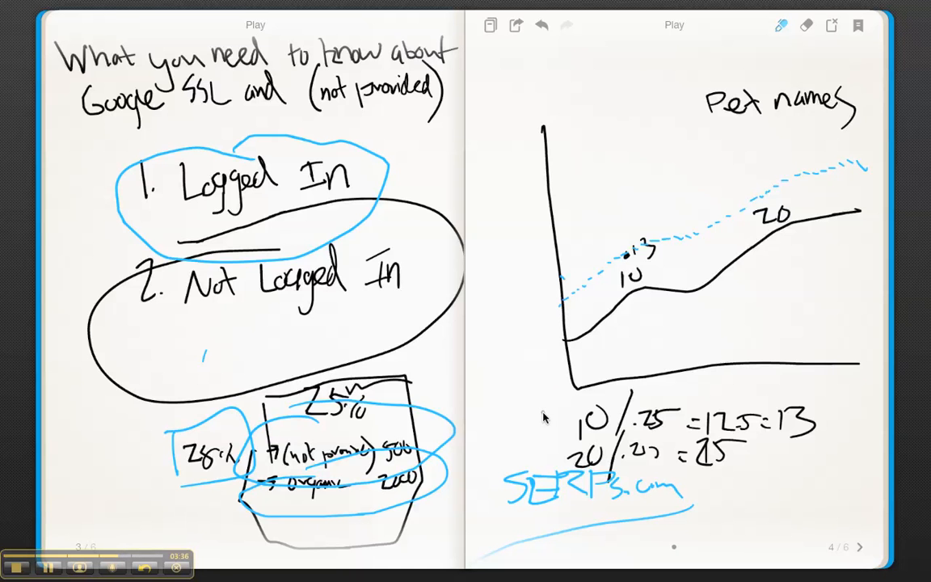
mouse_move(537, 401)
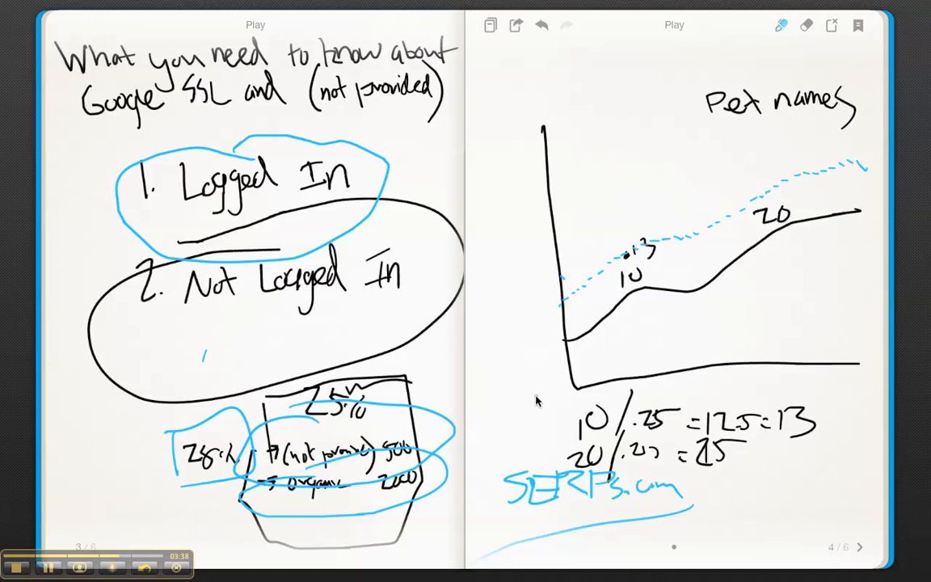
mouse_move(549, 525)
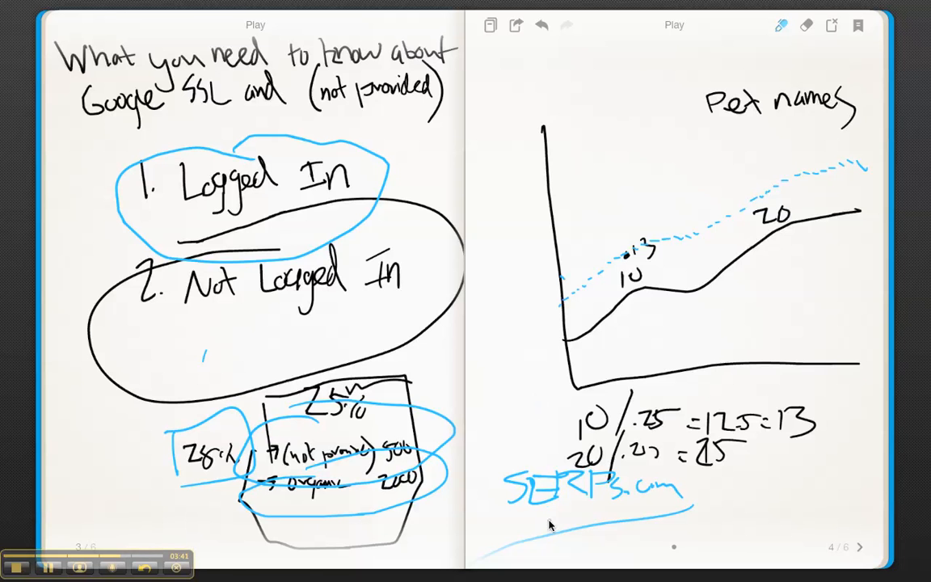
mouse_move(533, 388)
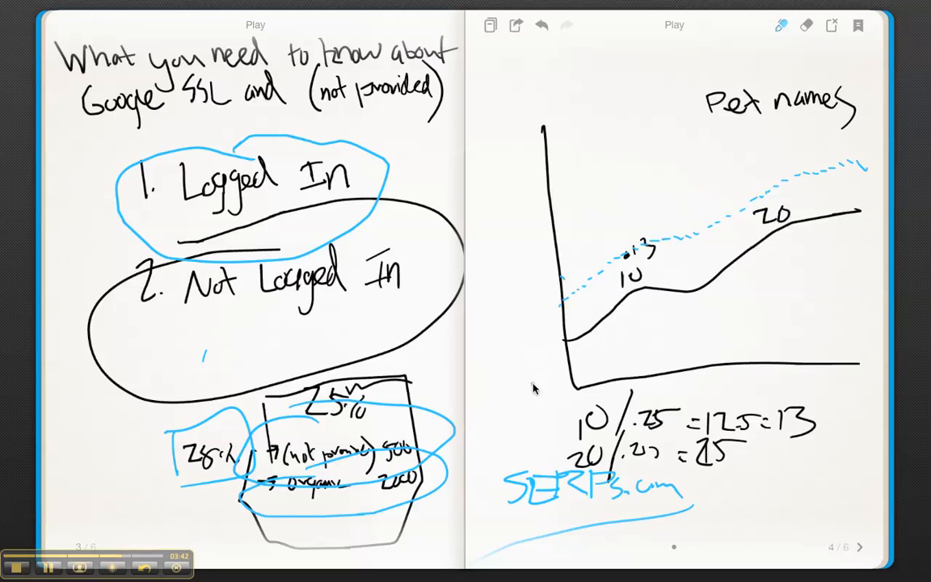